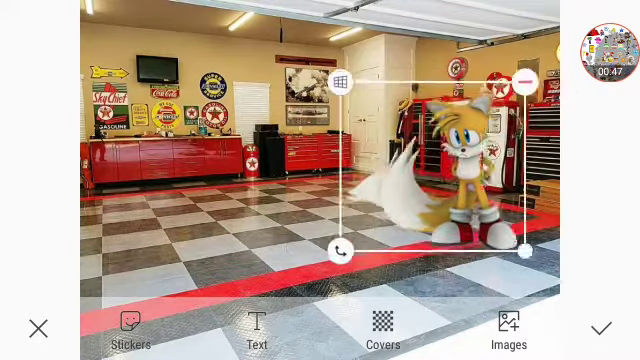
# Step: Swap the garage cover for solid orange and add a smiling star beside Tails
pyautogui.click(522, 82)
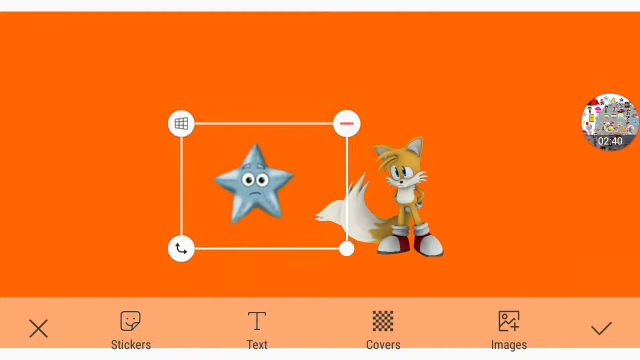
# Step: Move the red-and-blue classic car sticker to the left of Tails on the blue background
pyautogui.moveTo(258, 184); pyautogui.dragTo(398, 190)
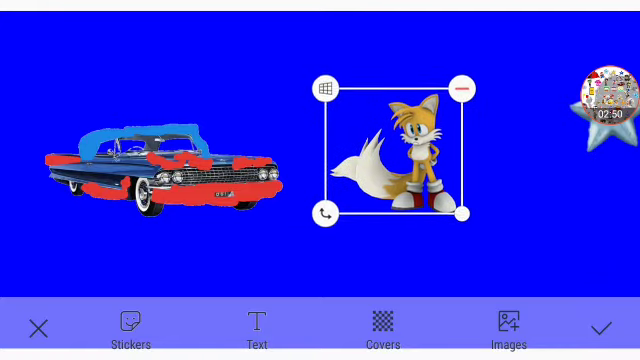
# Step: Place Tails on the classic car, then delete him, leaving only the car on blue
pyautogui.moveTo(412, 150); pyautogui.dragTo(120, 160)
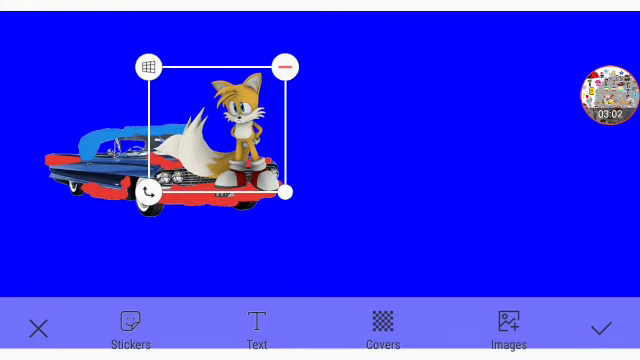
pyautogui.click(288, 64)
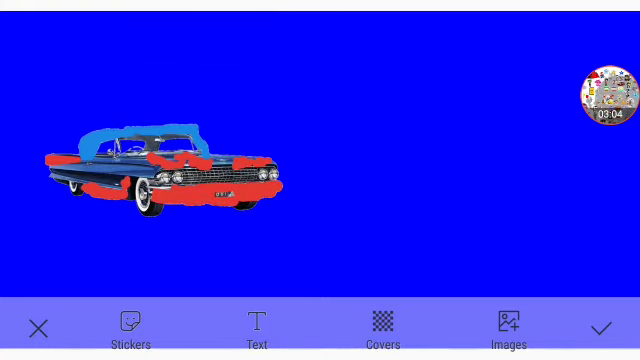